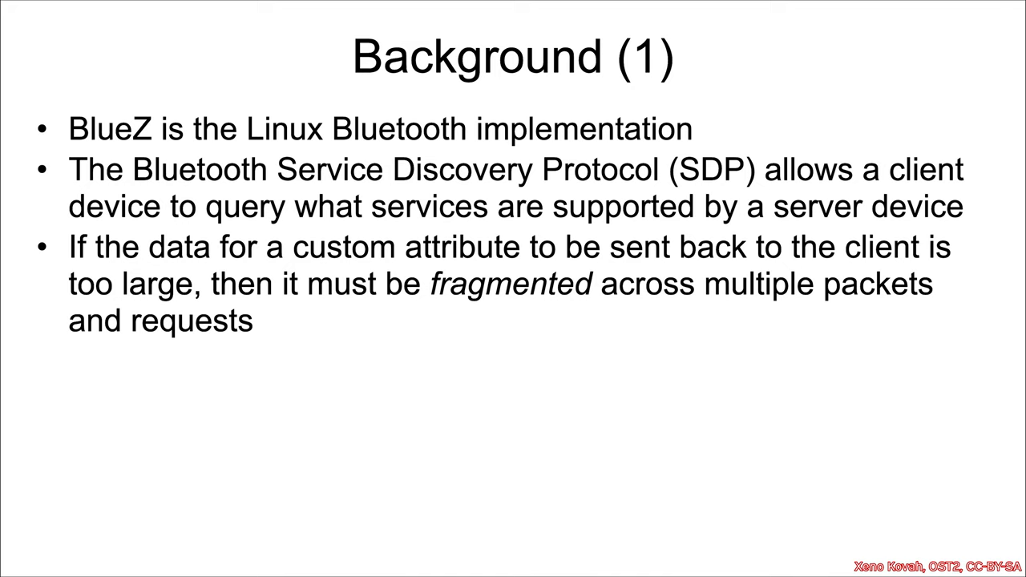
pyautogui.moveTo(372, 205)
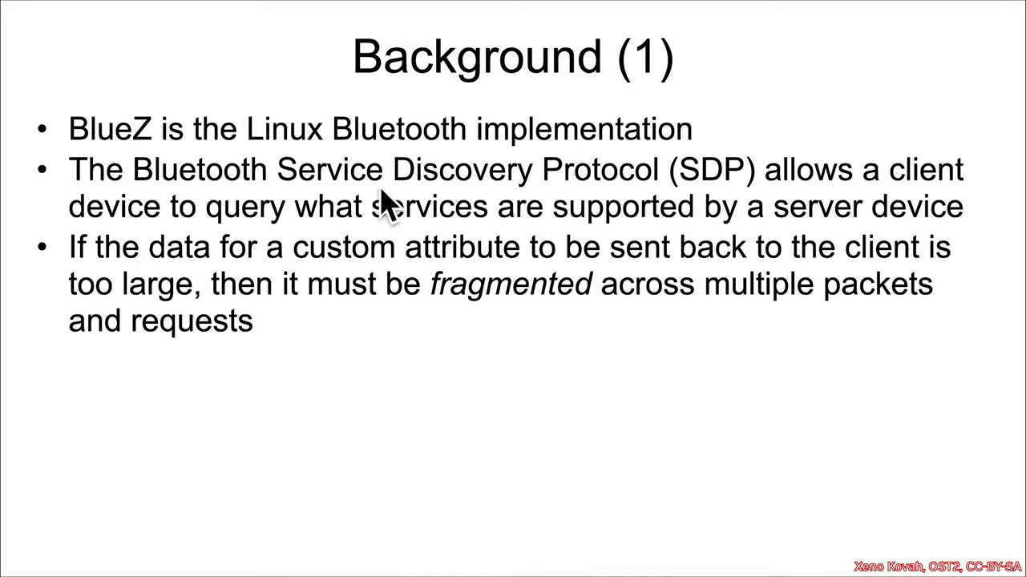
pyautogui.moveTo(612, 195)
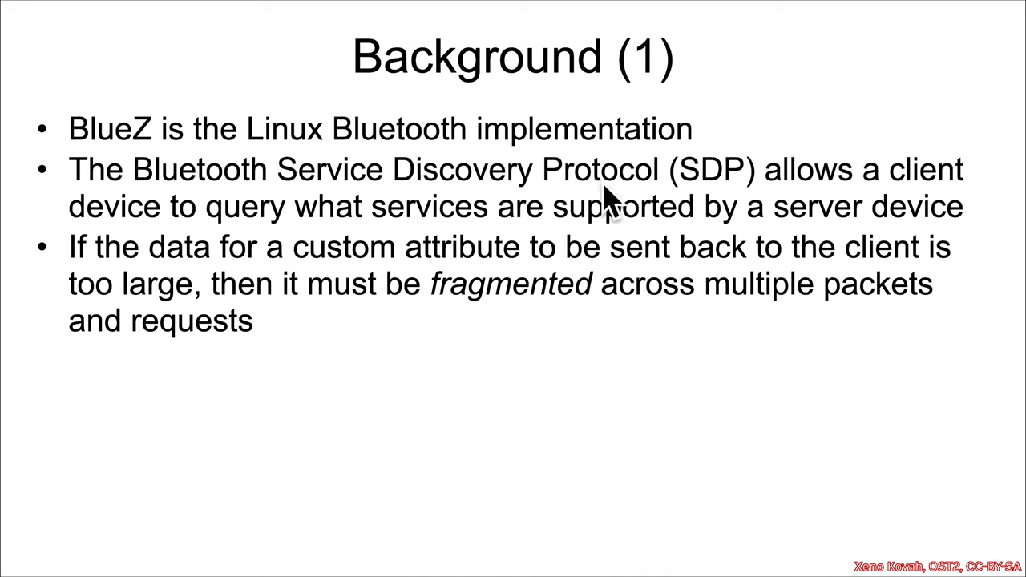
pyautogui.moveTo(769, 198)
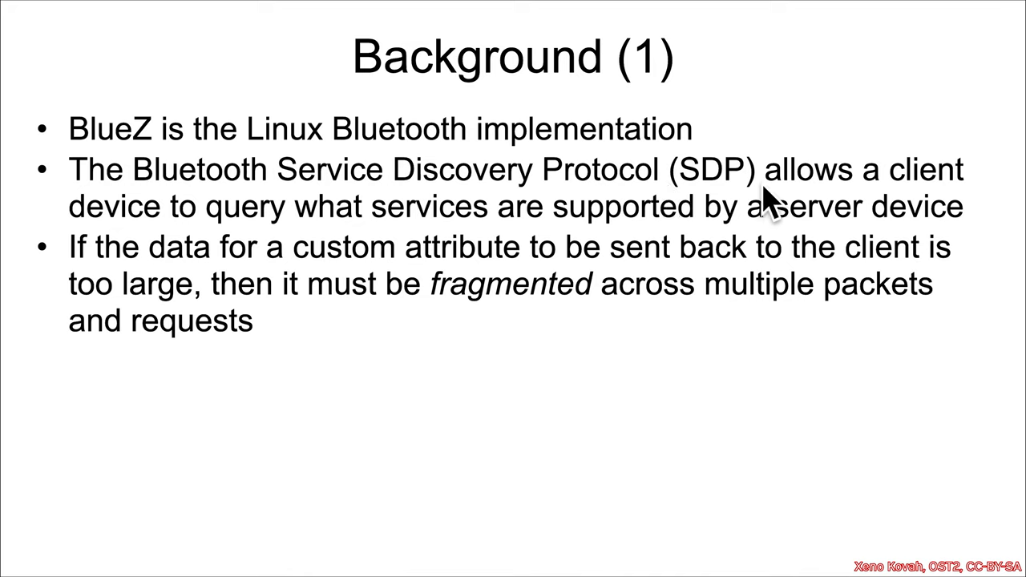
pyautogui.moveTo(504, 290)
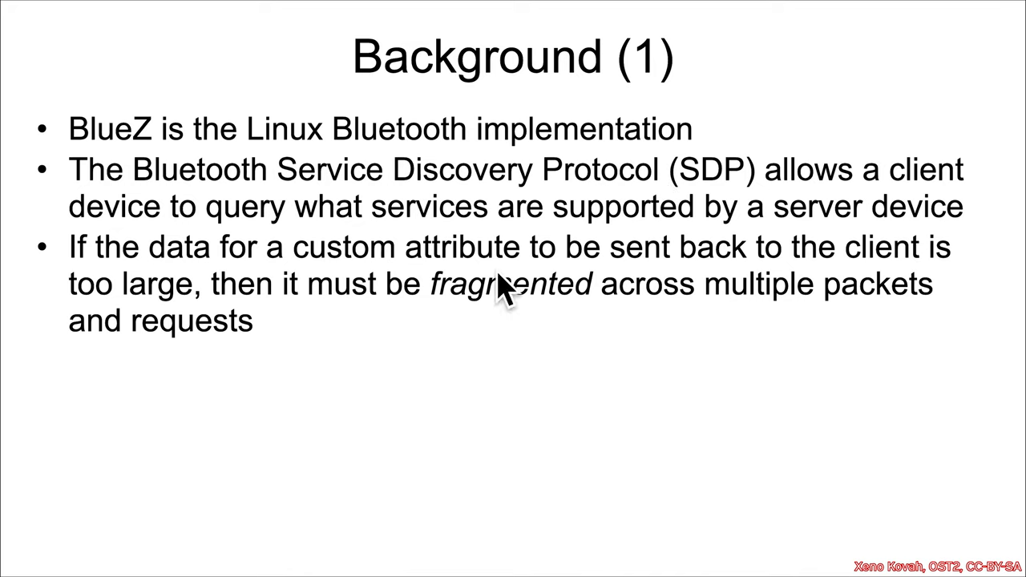
pyautogui.moveTo(827, 253)
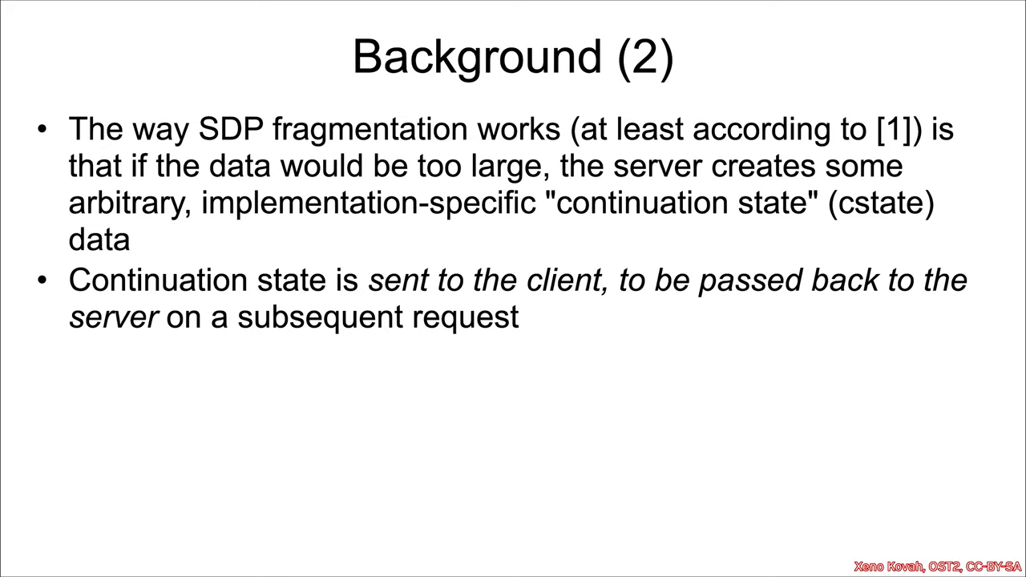
pyautogui.moveTo(782, 240)
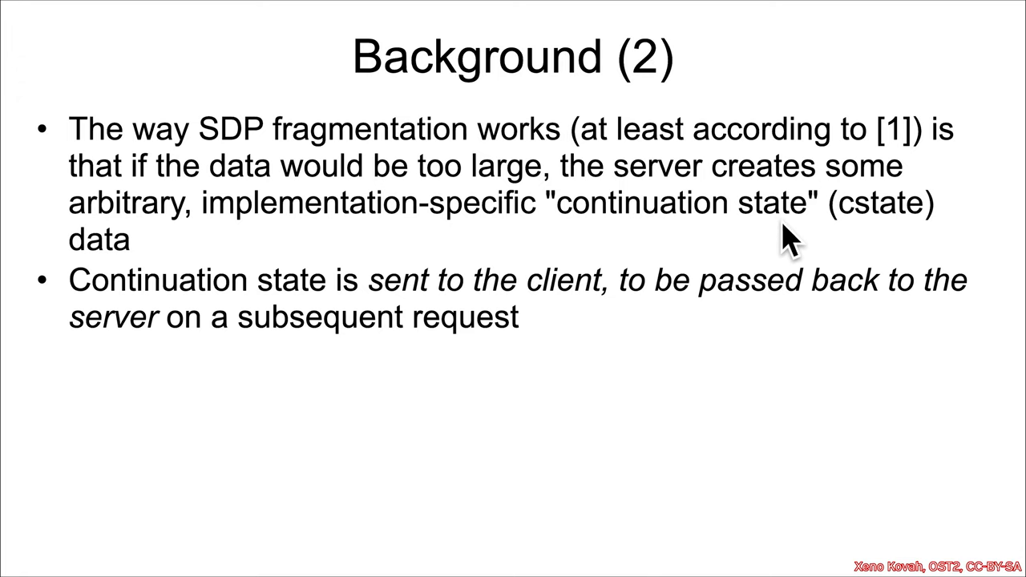
pyautogui.moveTo(393, 240)
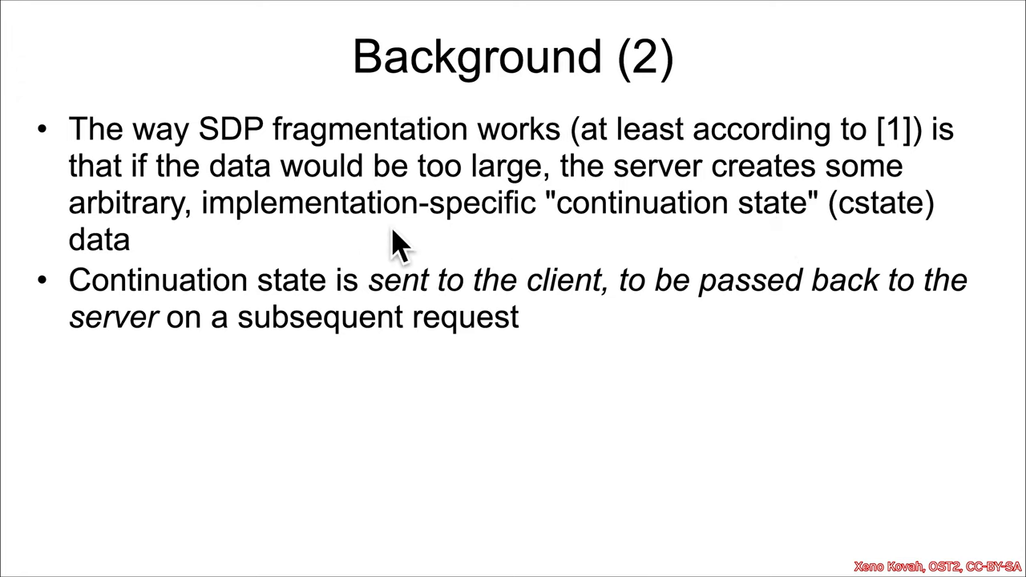
pyautogui.moveTo(548, 243)
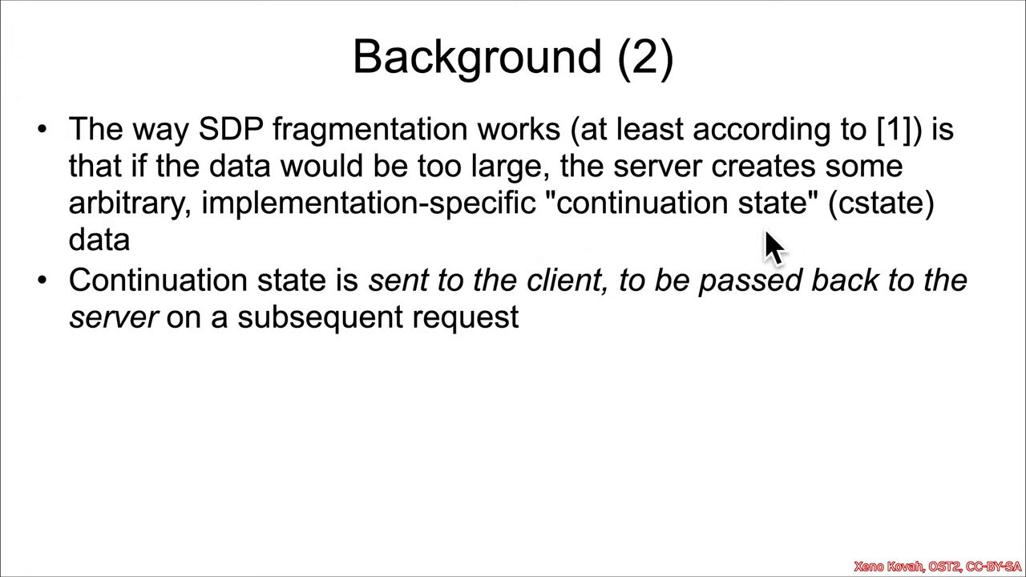
pyautogui.moveTo(569, 320)
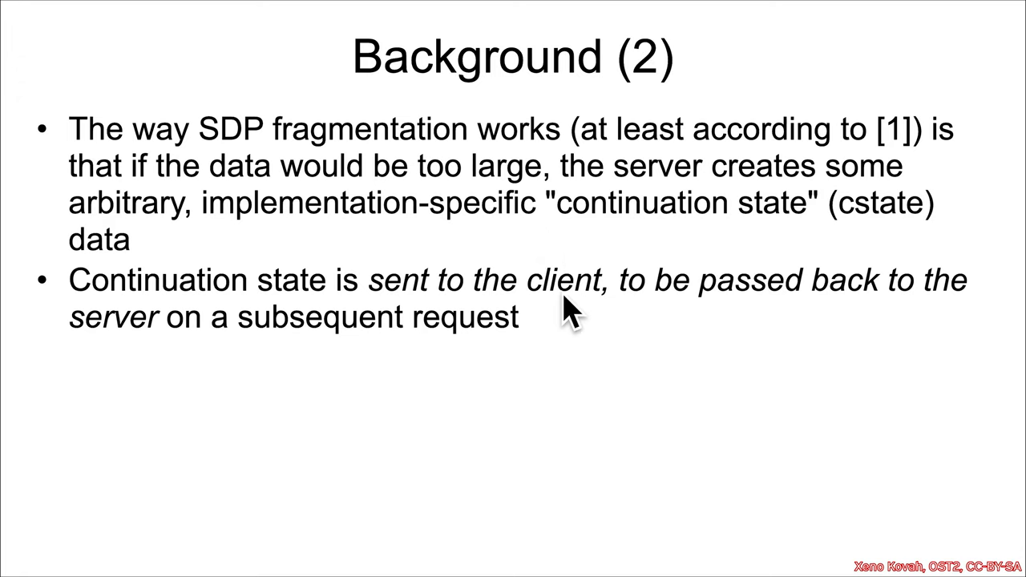
pyautogui.moveTo(161, 355)
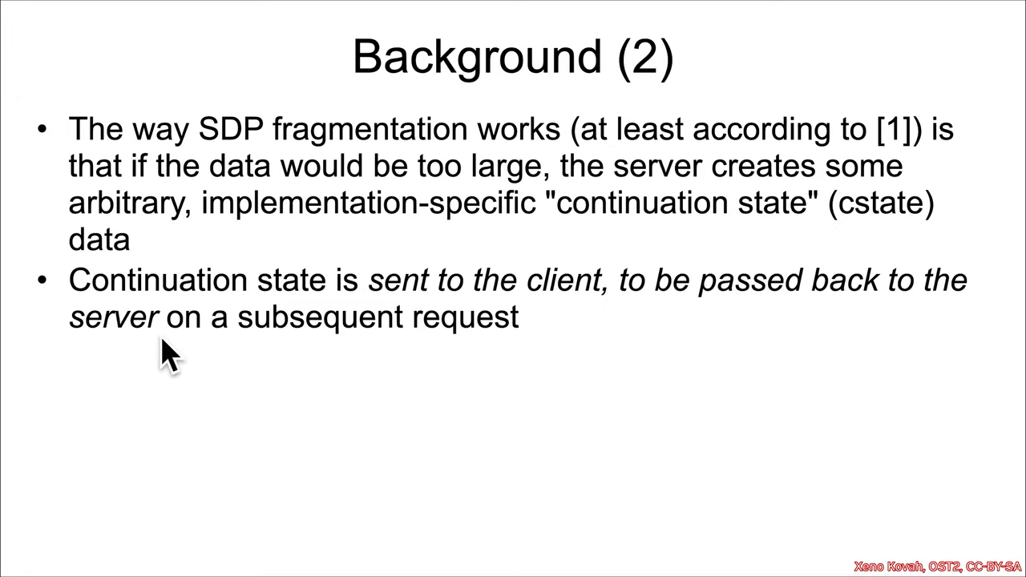
pyautogui.moveTo(625, 349)
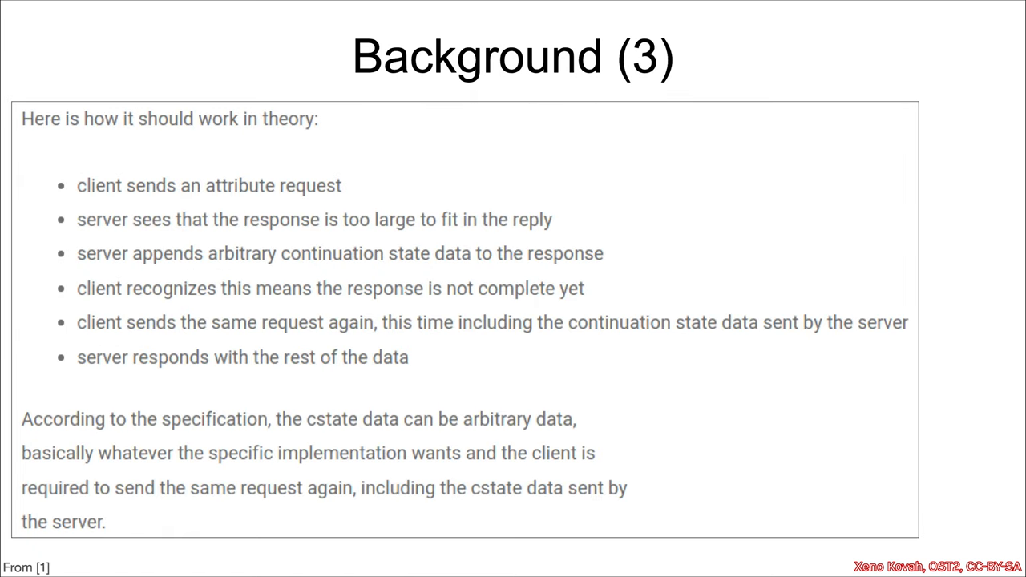
pyautogui.moveTo(125, 214)
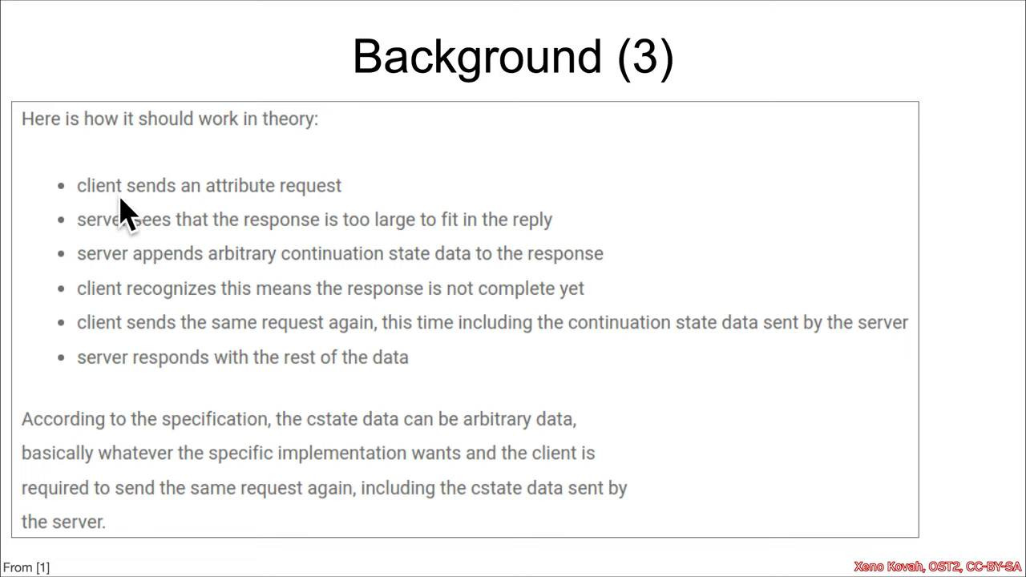
pyautogui.moveTo(112, 254)
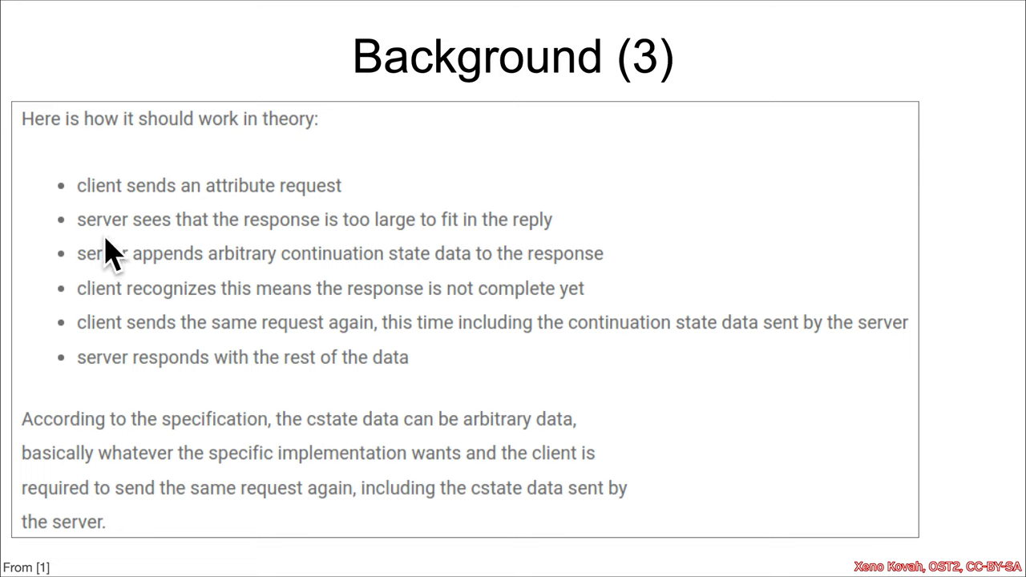
pyautogui.moveTo(409, 240)
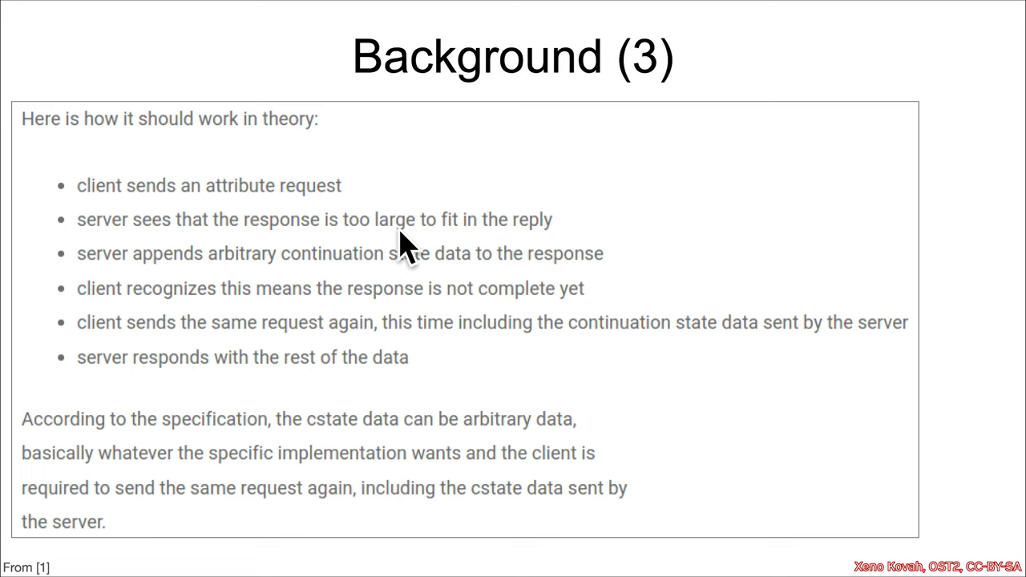
pyautogui.moveTo(216, 288)
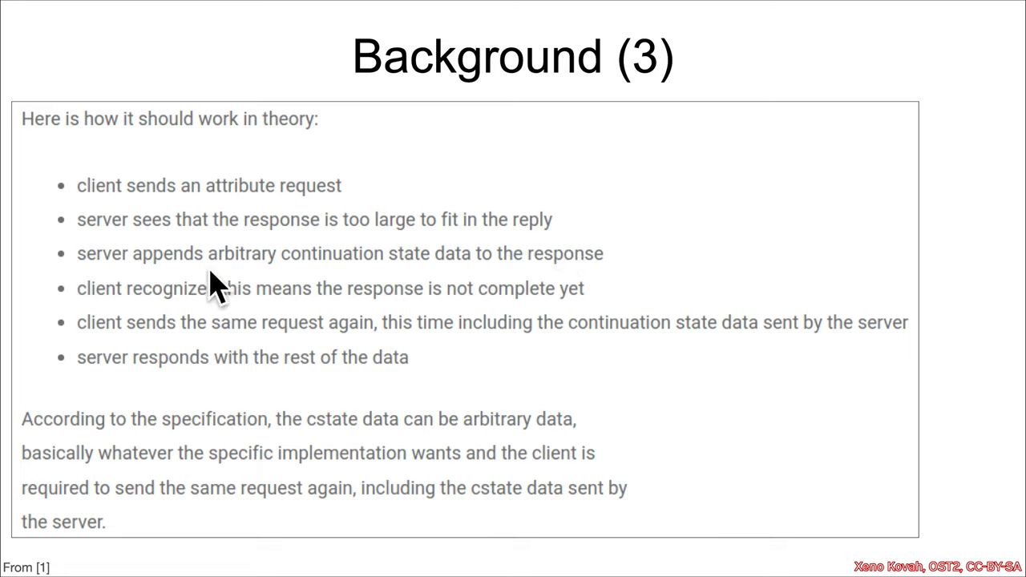
pyautogui.moveTo(445, 292)
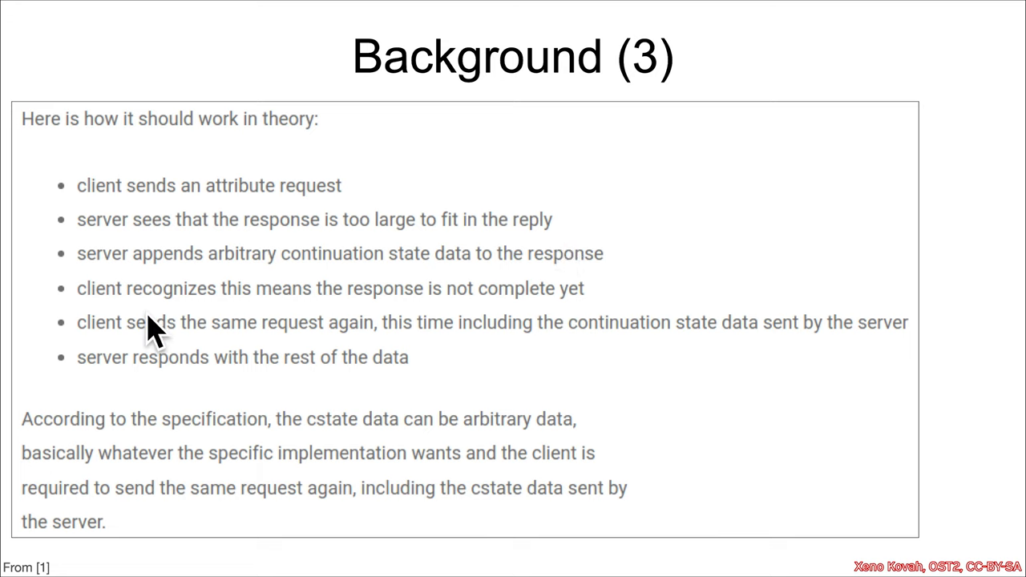
pyautogui.moveTo(408, 328)
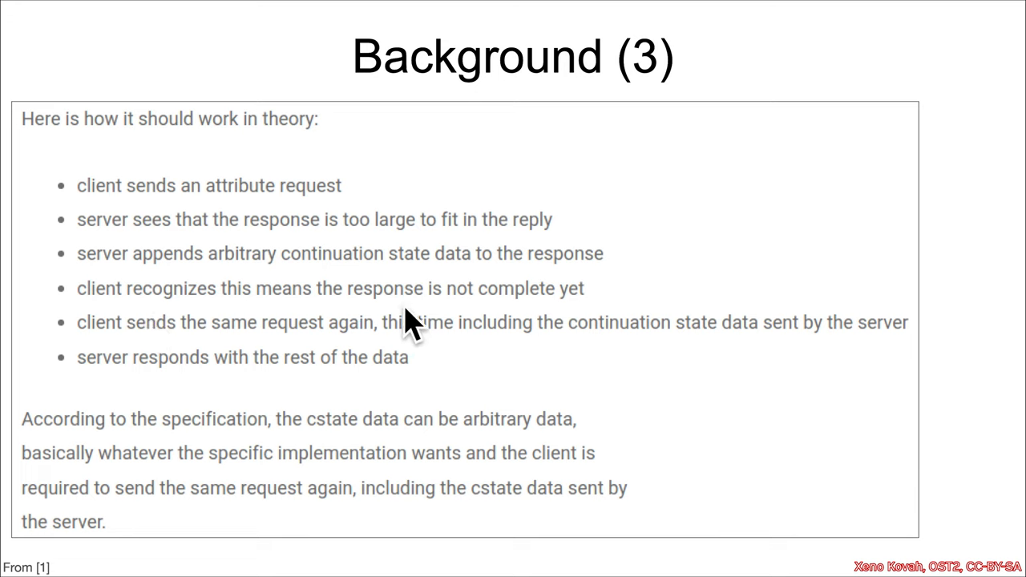
pyautogui.moveTo(221, 356)
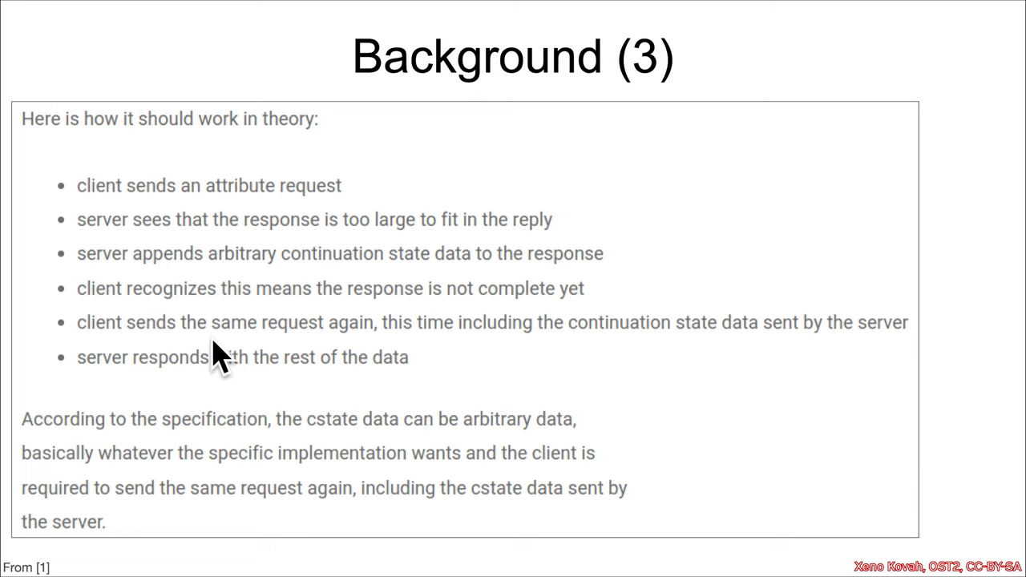
pyautogui.moveTo(408, 366)
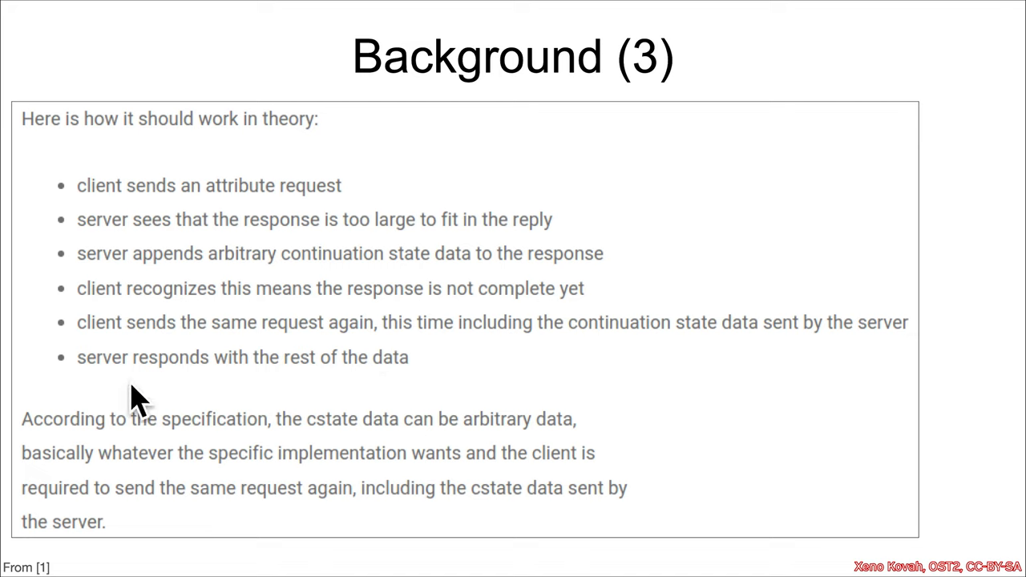
pyautogui.moveTo(409, 414)
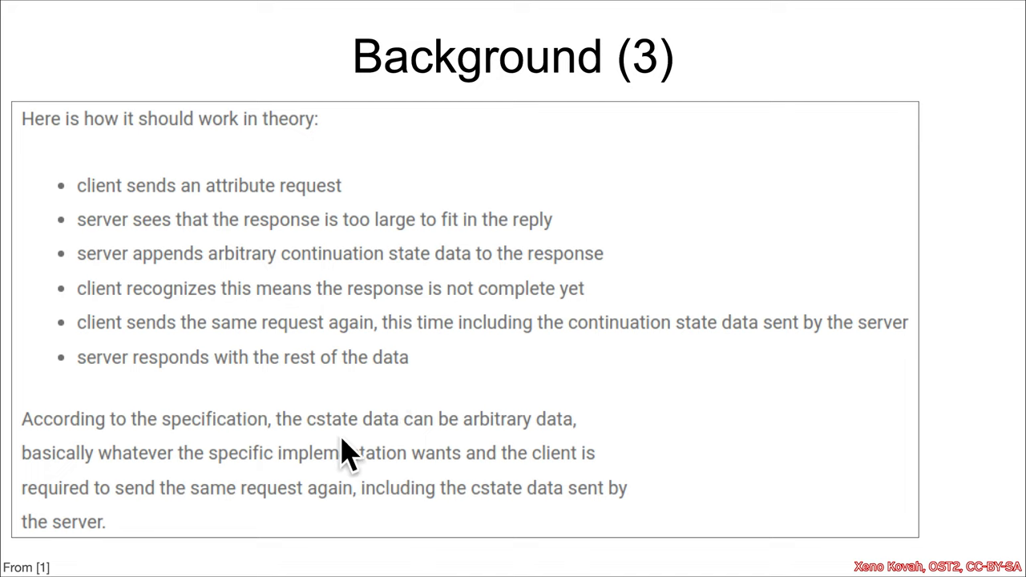
pyautogui.moveTo(318, 468)
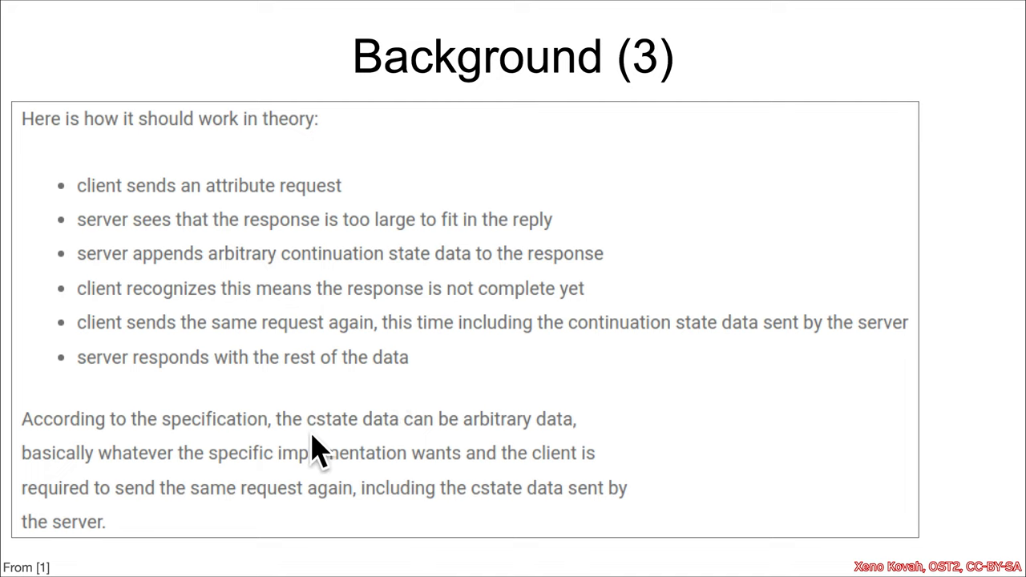
pyautogui.moveTo(202, 484)
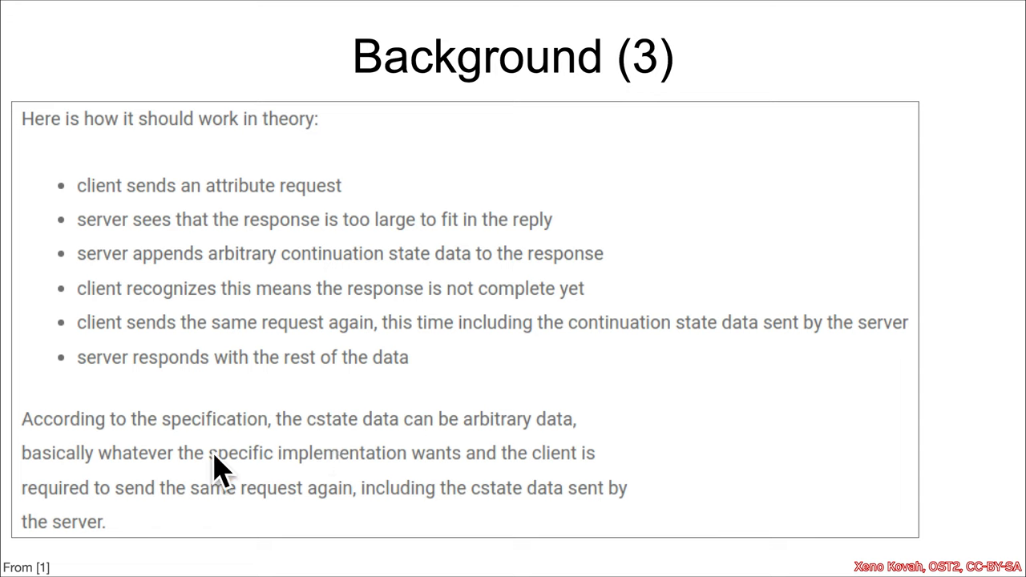
pyautogui.moveTo(465, 493)
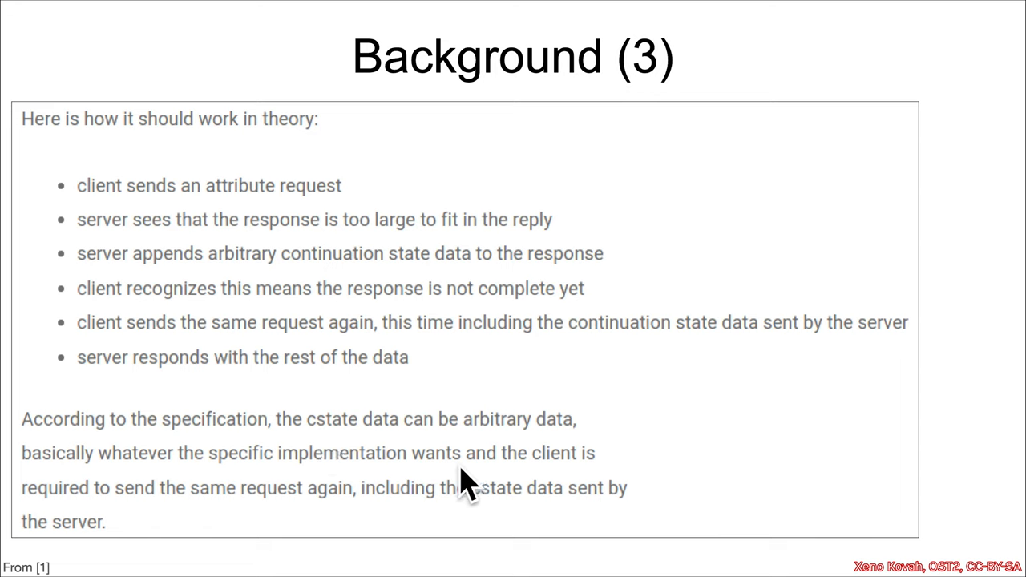
pyautogui.moveTo(135, 523)
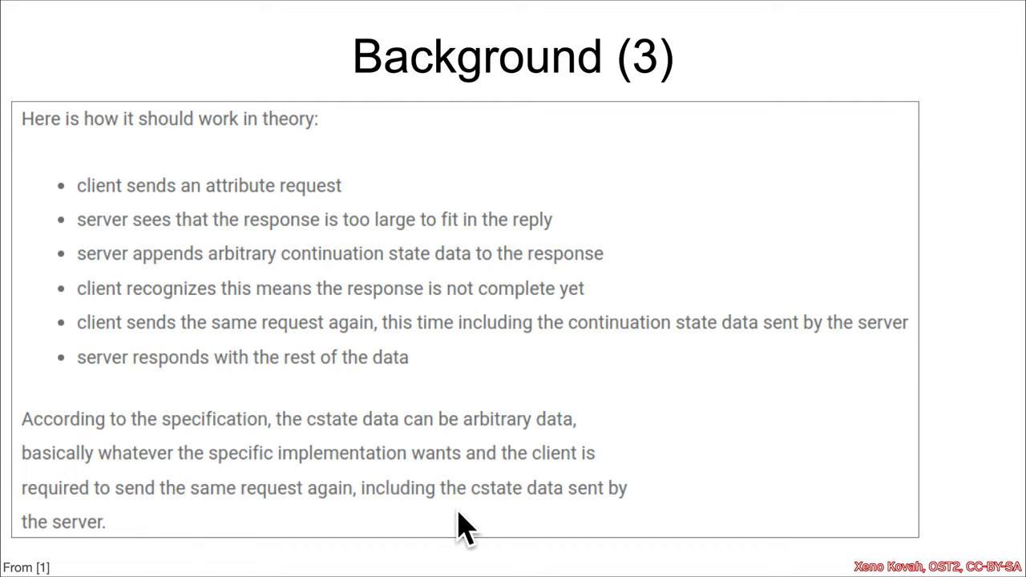
pyautogui.moveTo(115, 561)
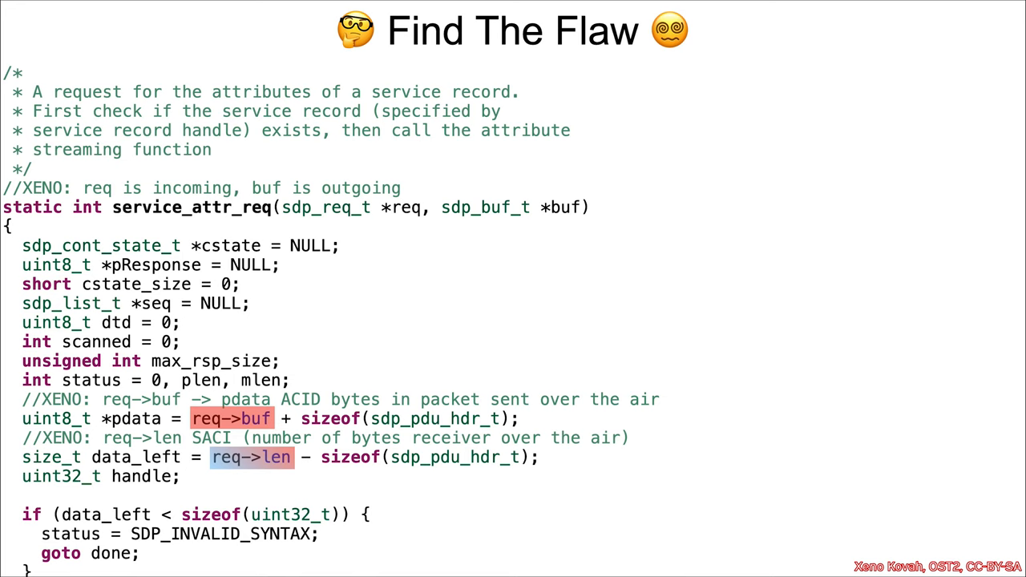
pyautogui.moveTo(232, 232)
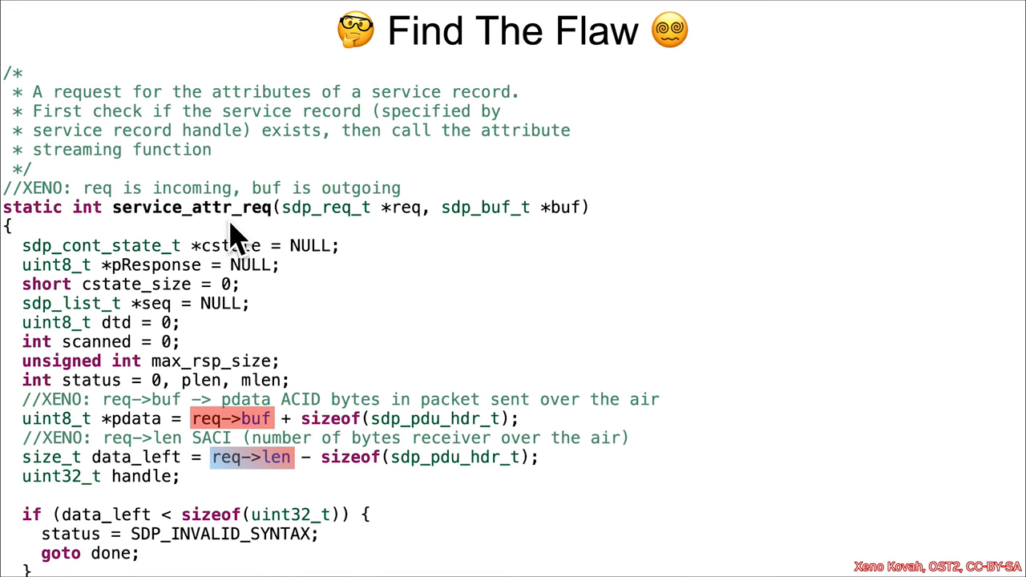
pyautogui.moveTo(271, 241)
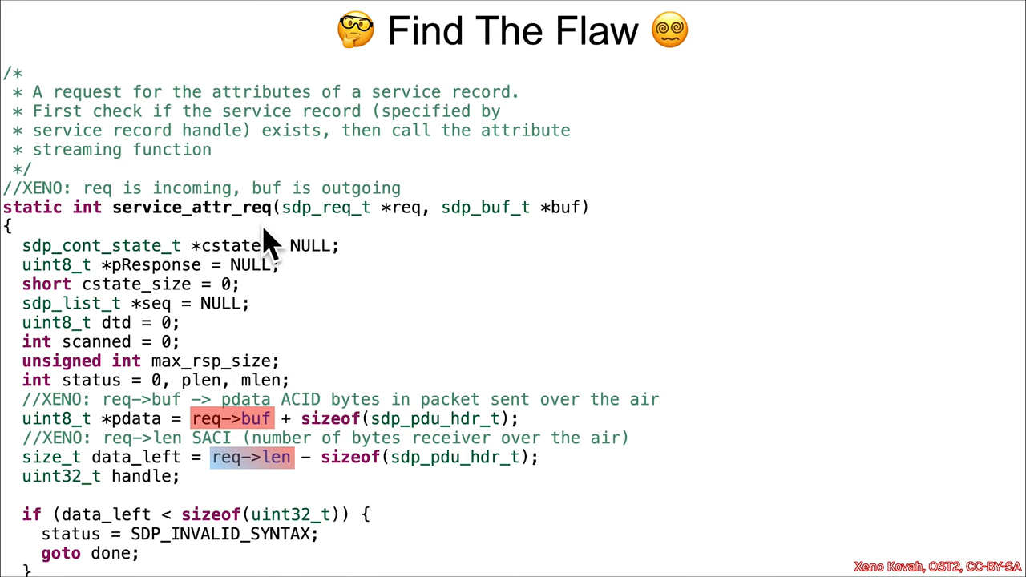
pyautogui.moveTo(792, 241)
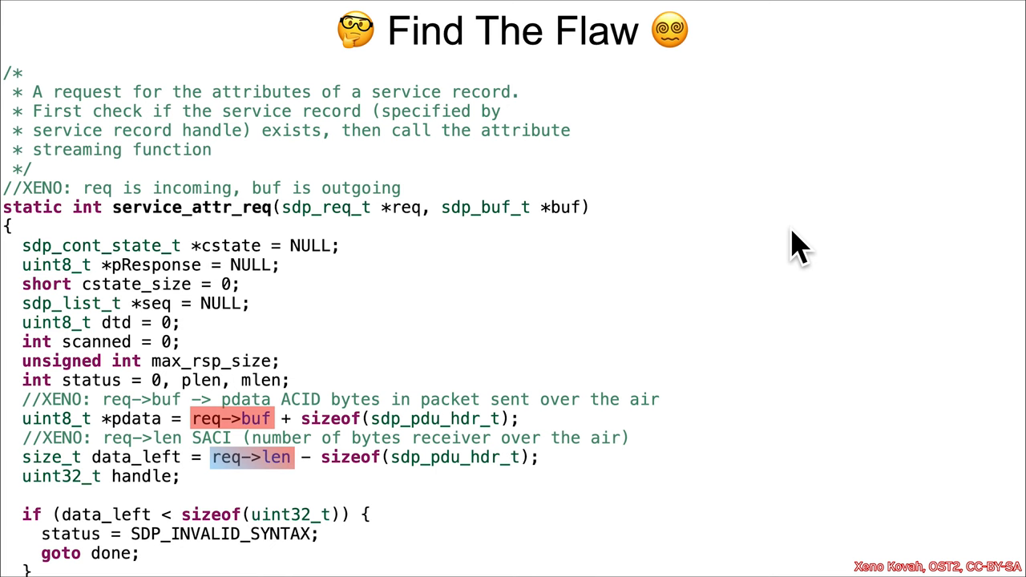
pyautogui.scroll(-3)
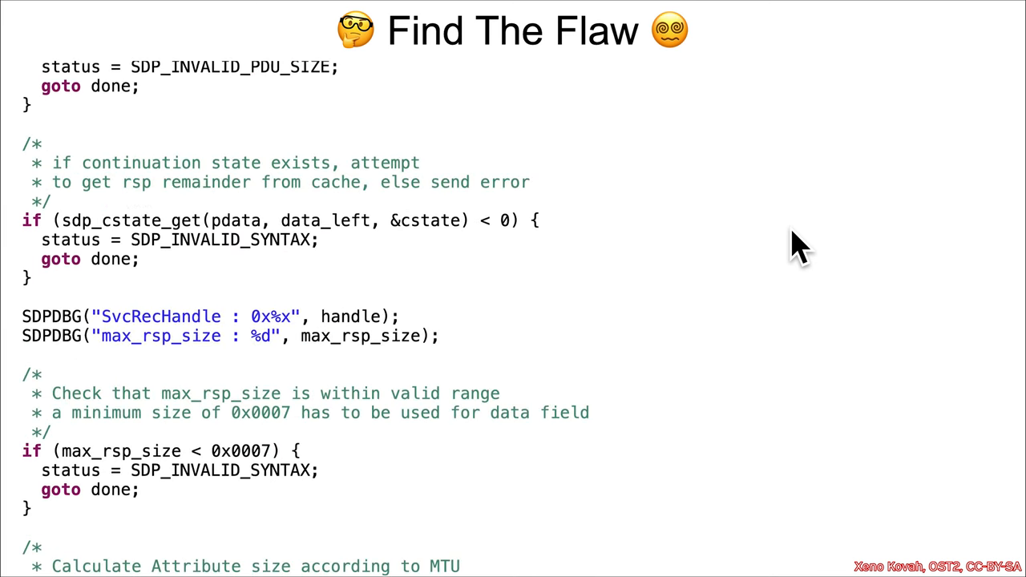
pyautogui.scroll(-3)
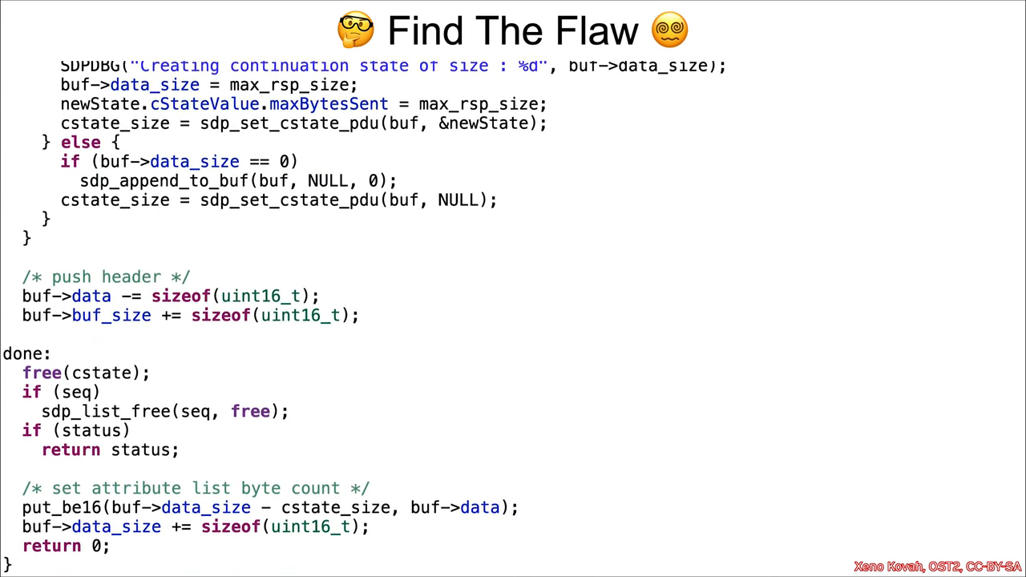